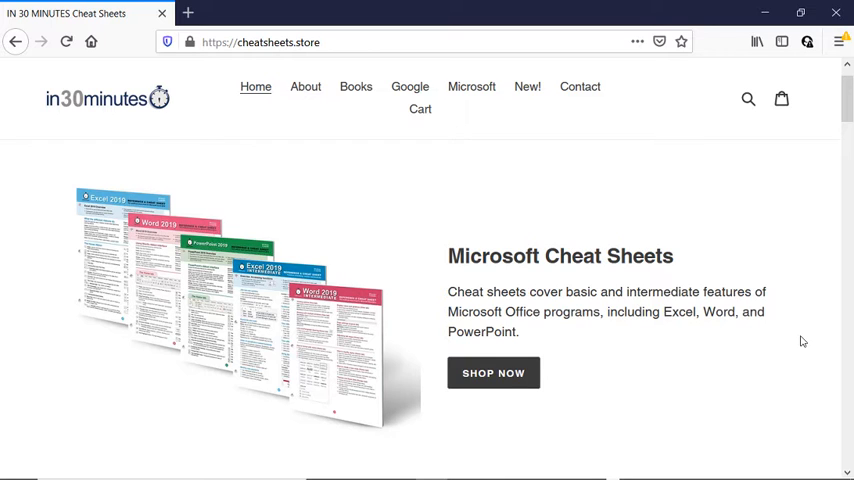
pyautogui.moveTo(723, 386)
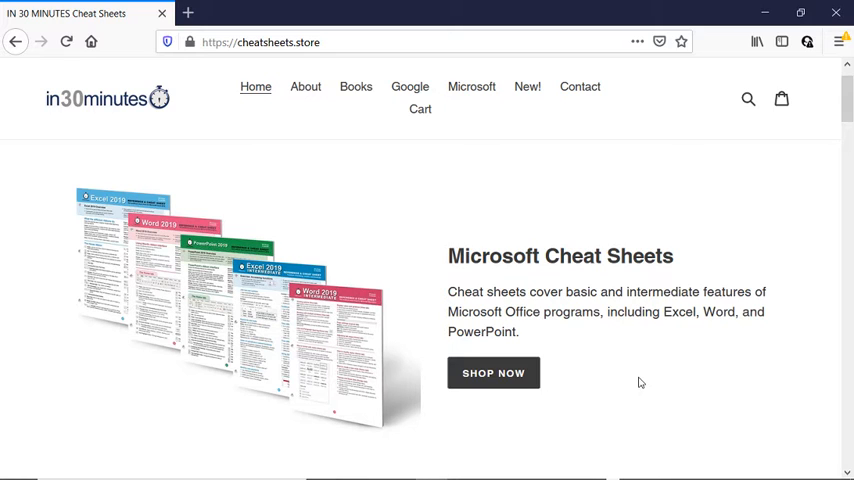
pyautogui.moveTo(651, 461)
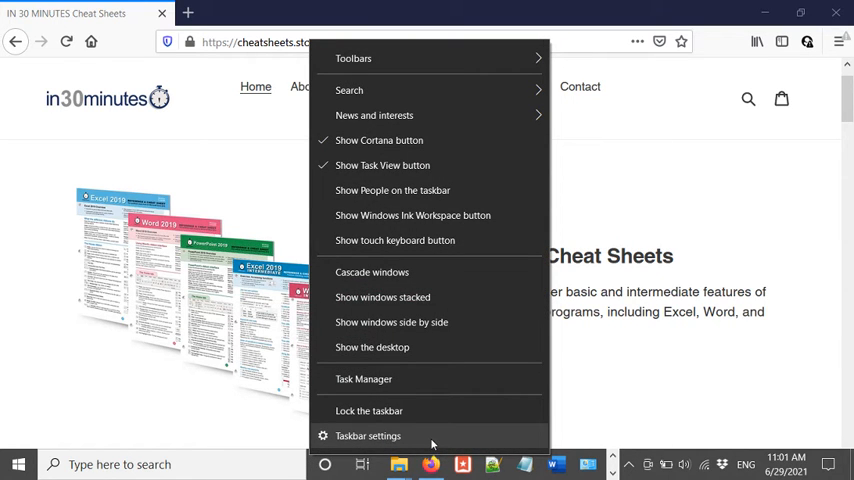
pyautogui.moveTo(369, 410)
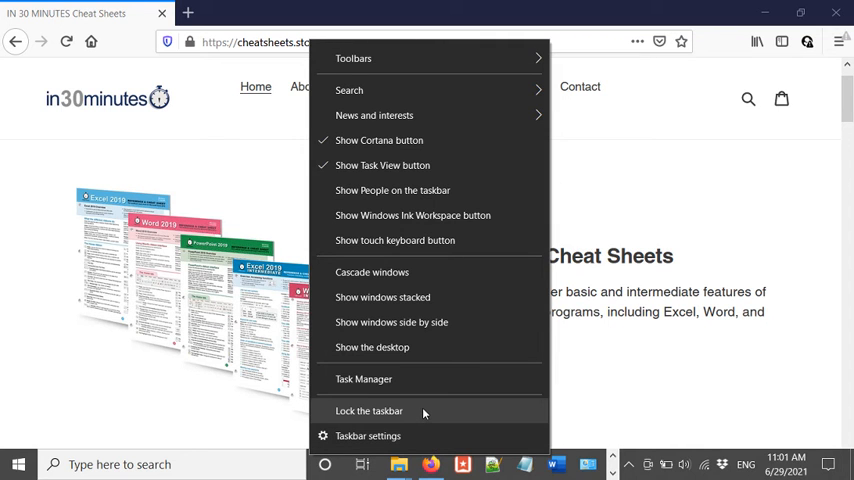